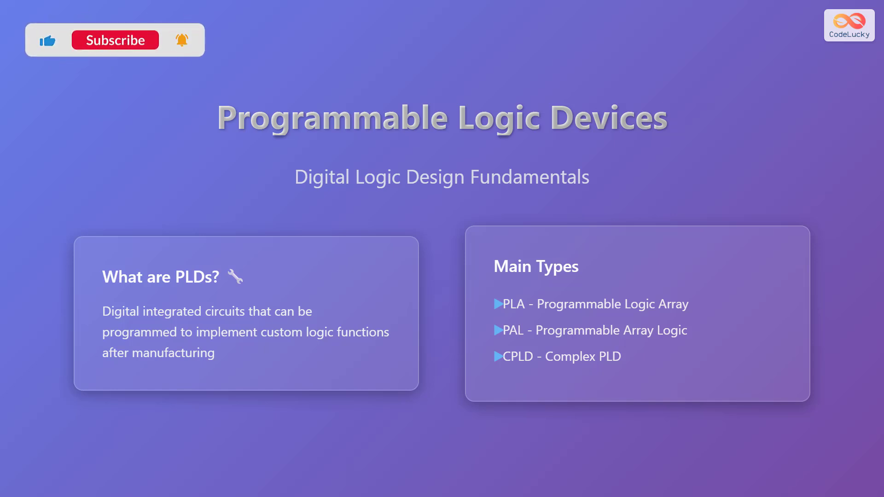
Step: Advance through the PLA - Programmable Logic Array slide to PLA Architecture & Structure
click(115, 40)
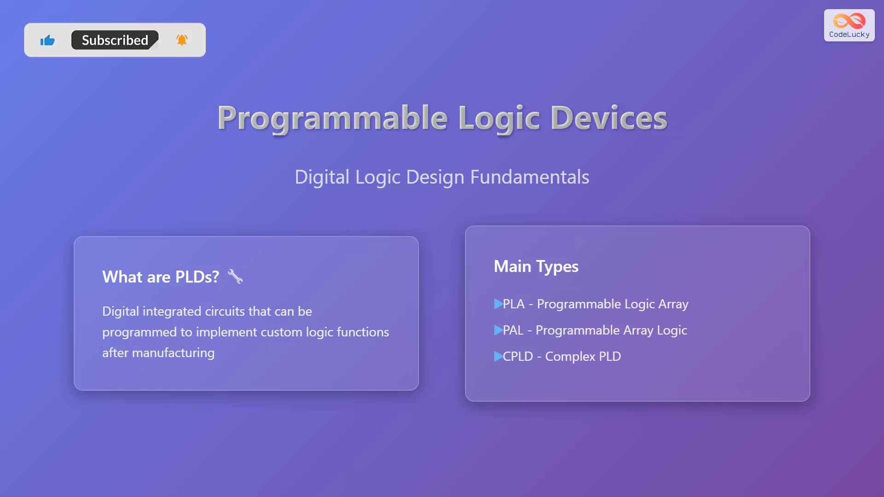
click(114, 40)
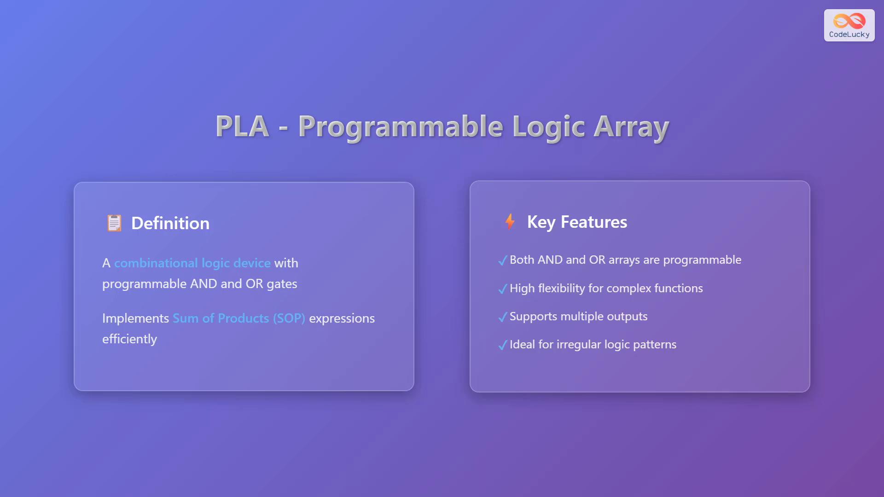
Step: Step past PLA Architecture & Structure to the PAL Architecture & PLA Comparison slide
key(Right)
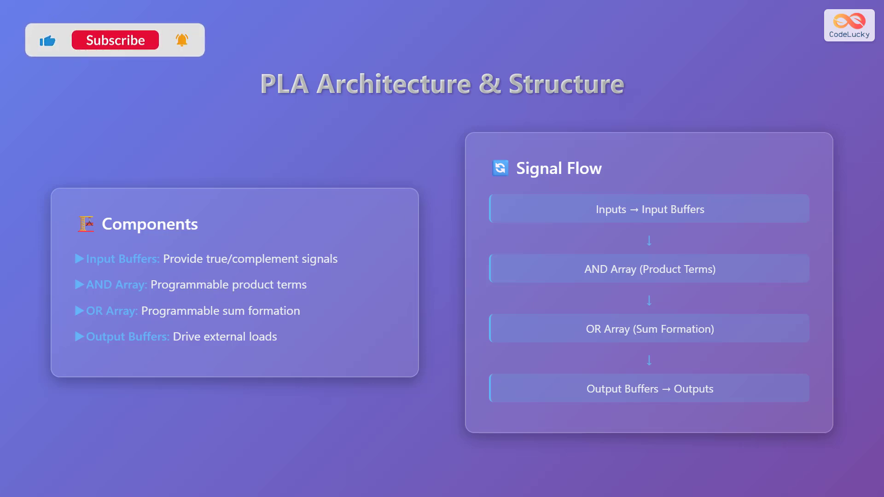
click(115, 40)
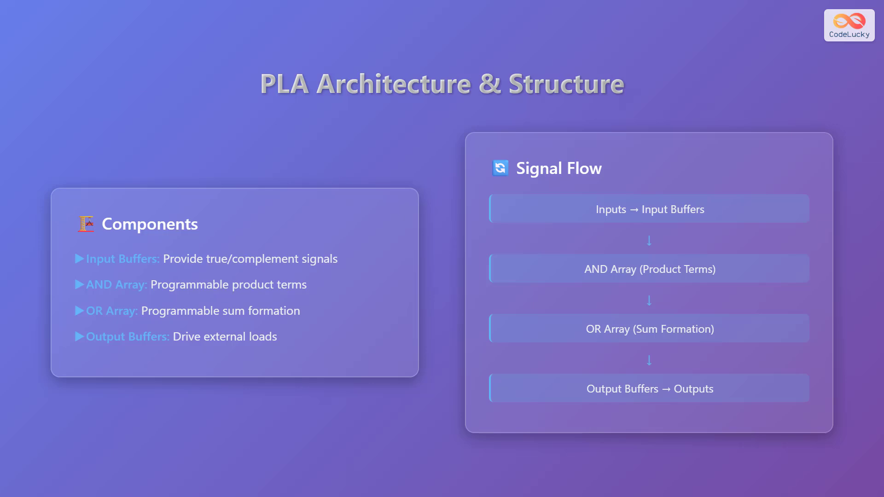
key(Right)
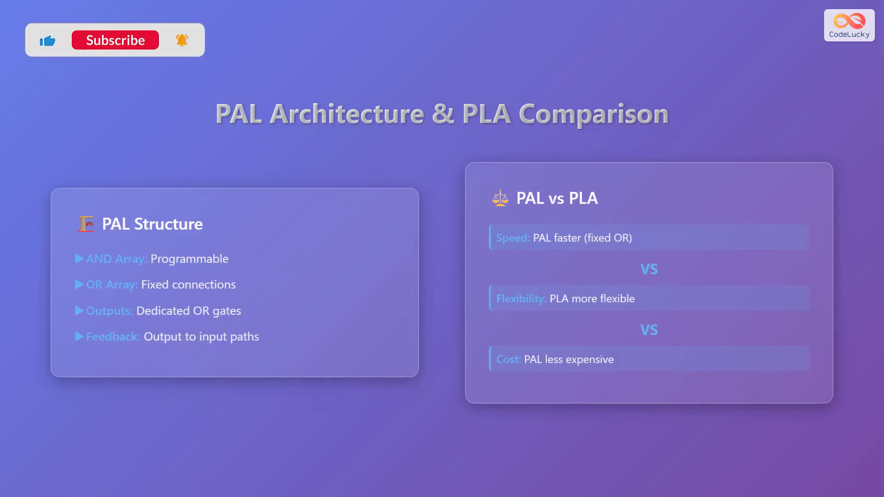
Step: Advance to the CPLD - Complex Programmable Logic Device definition slide
click(115, 40)
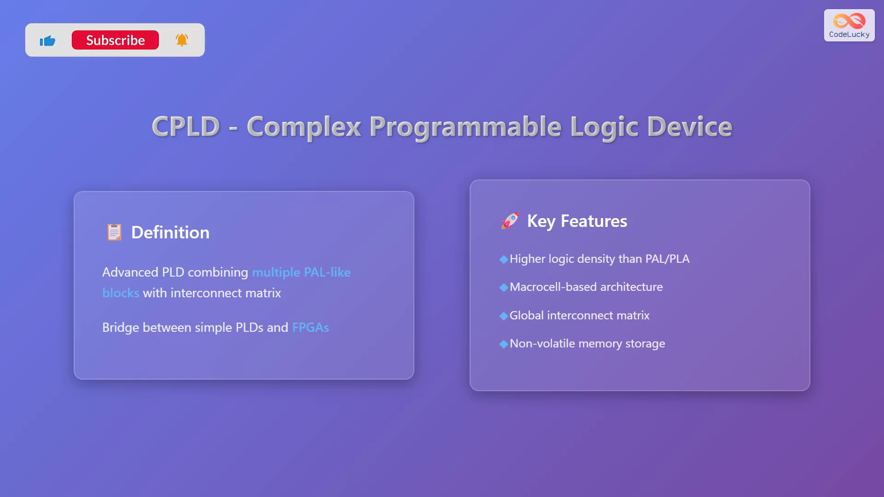
Step: Advance to the CPLD Architecture & Components slide with macrocell elements
click(115, 40)
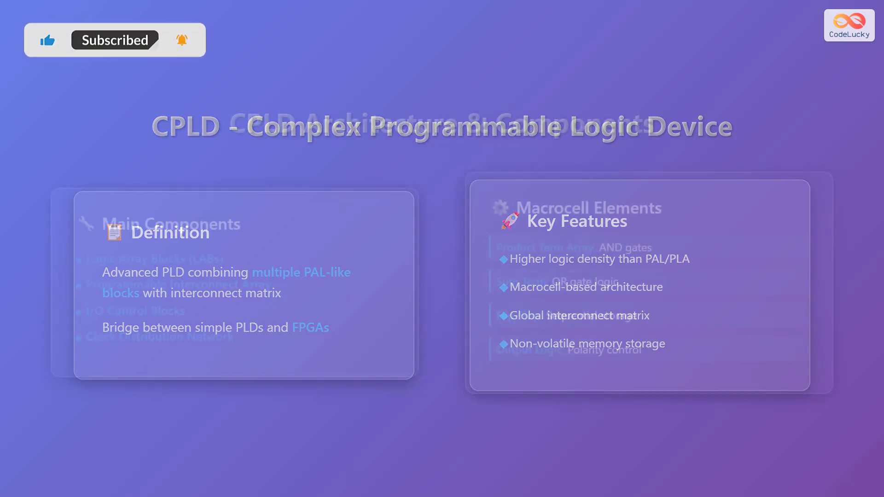